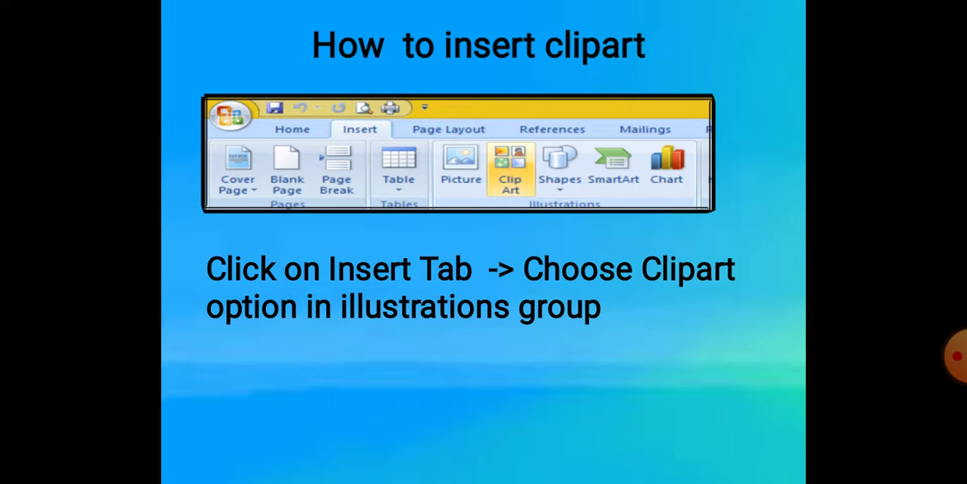
Search Clip Art for COMPUTER and add the matching image to the document.
left_click(511, 166)
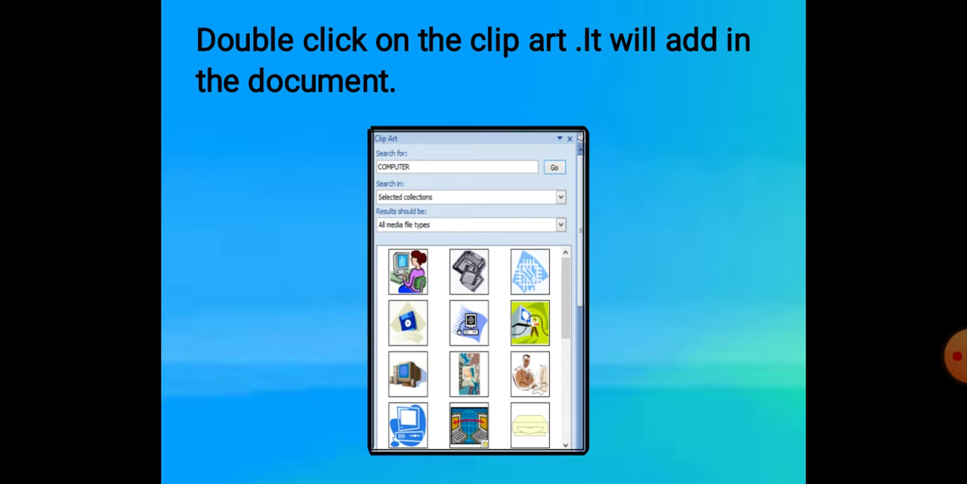
double_click(408, 270)
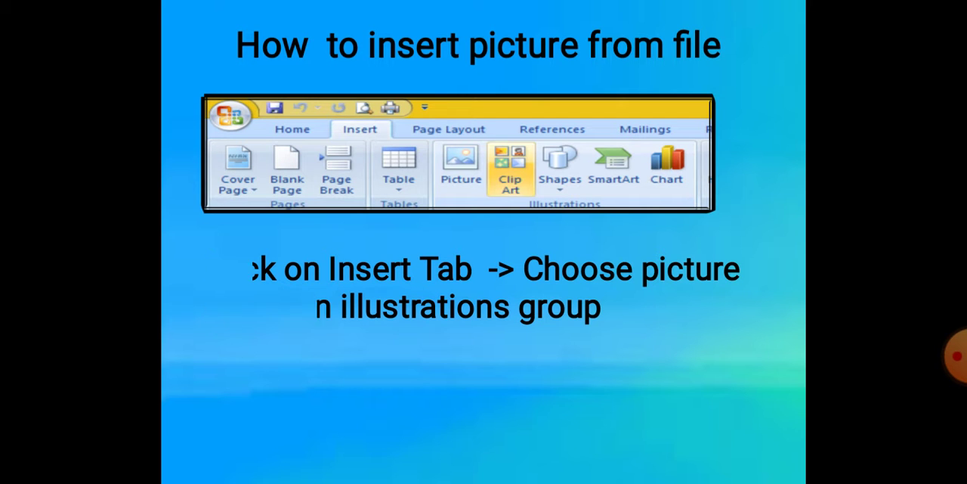
Insert the house picture 'images (5)' from Downloads into the document.
left_click(460, 163)
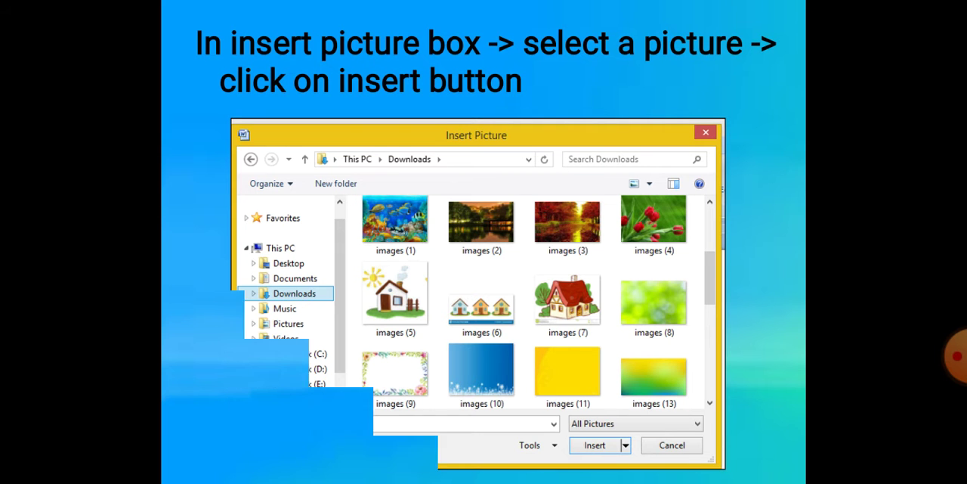
left_click(596, 444)
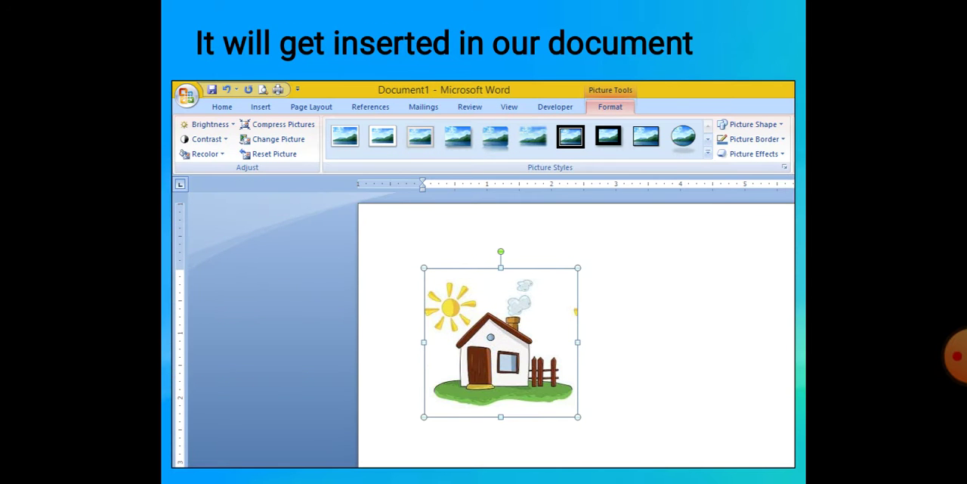